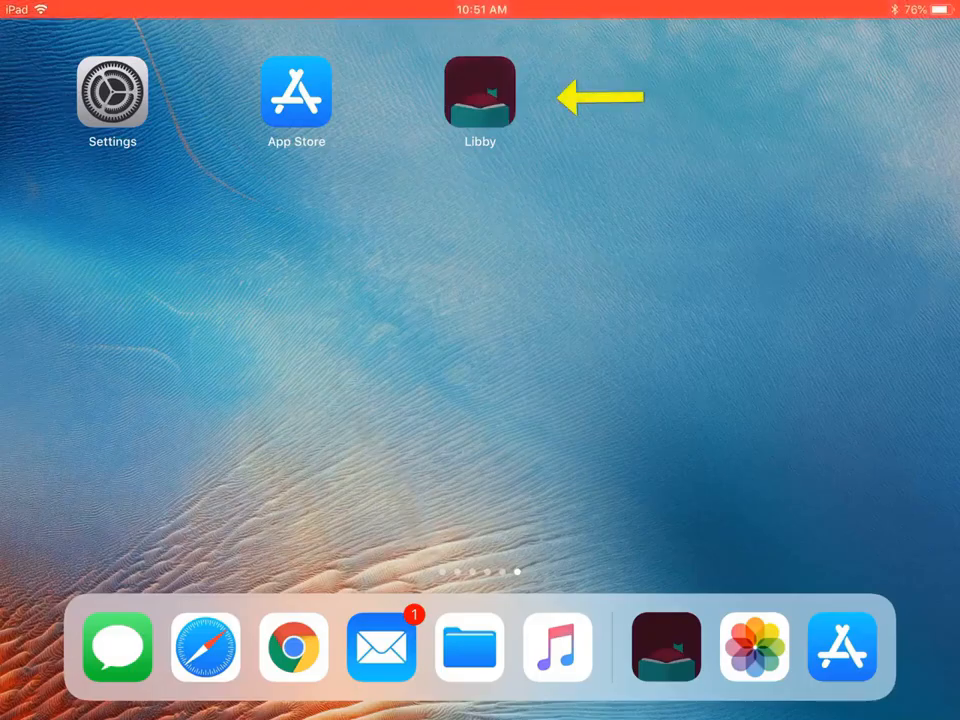
Launch Libby and run a library search for 'the hidden oracle'.
left_click(480, 96)
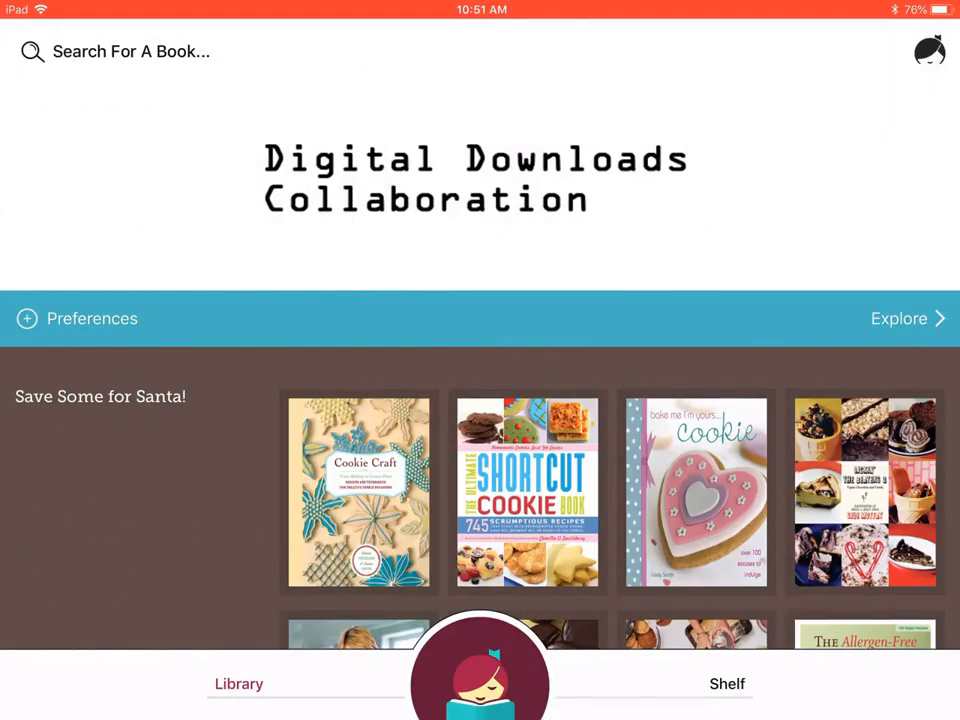
left_click(132, 52)
type("the h")
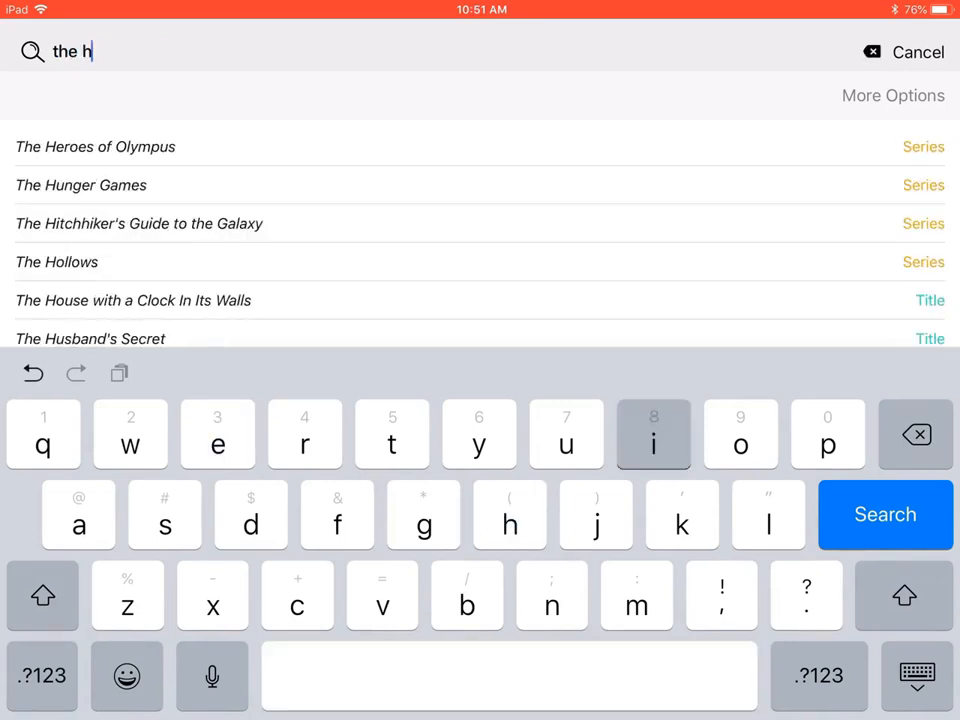
type("idden or")
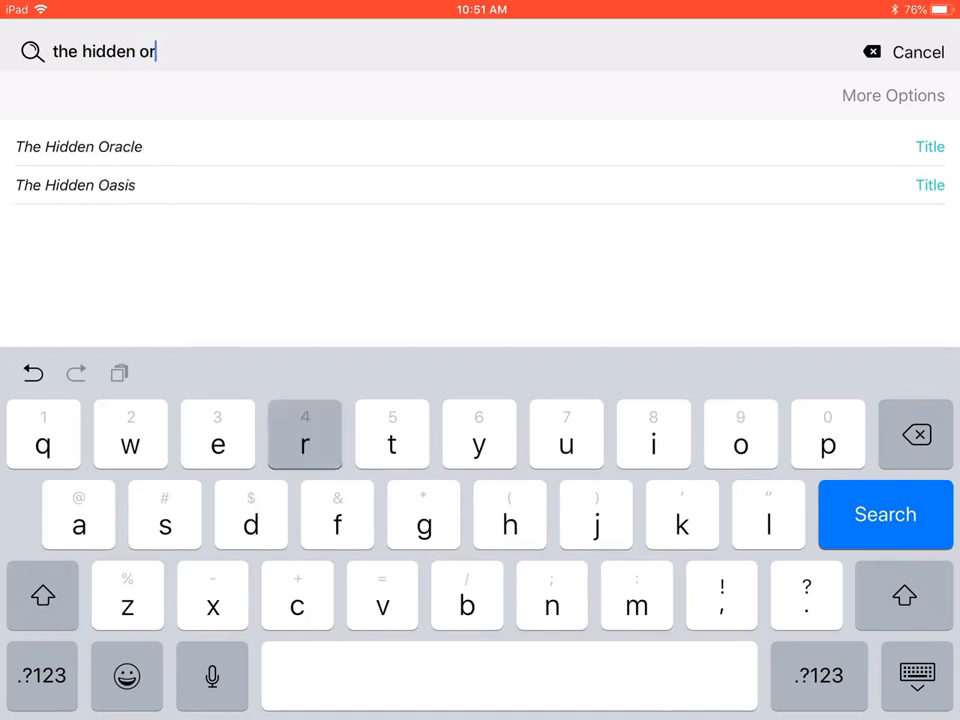
type("acle")
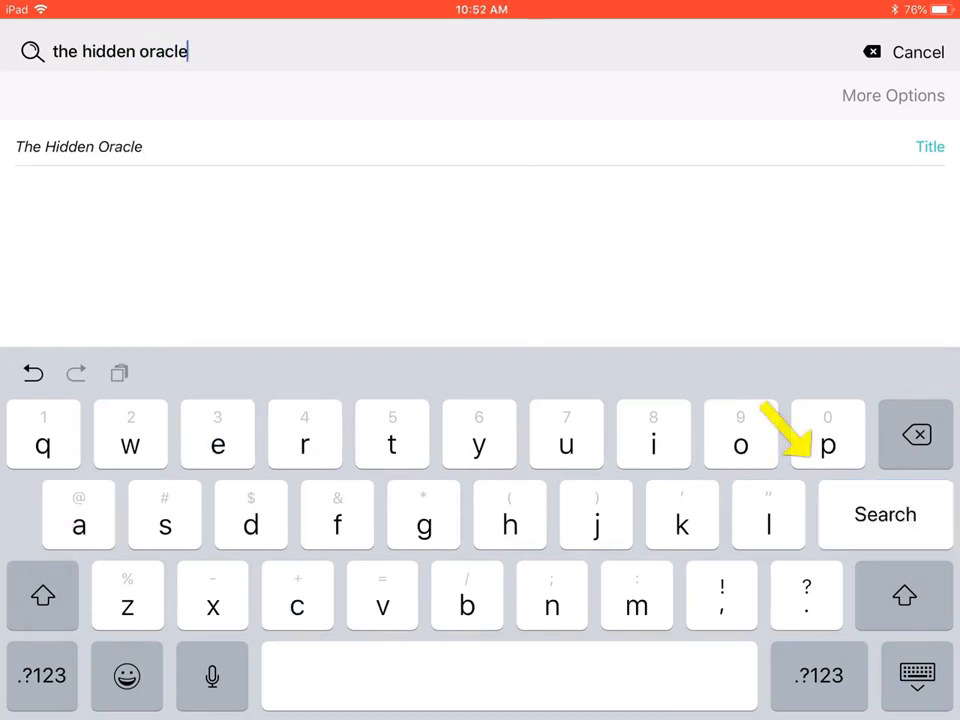
left_click(884, 514)
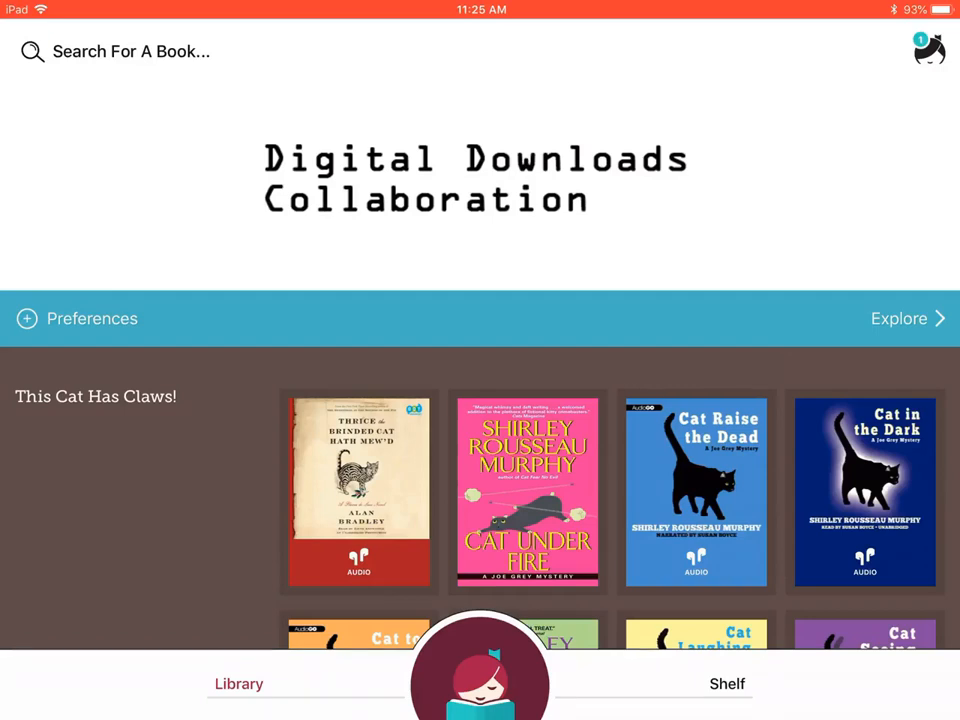
Search the library for 'james patterson' to list his 259 books and 225 audiobooks.
left_click(132, 52)
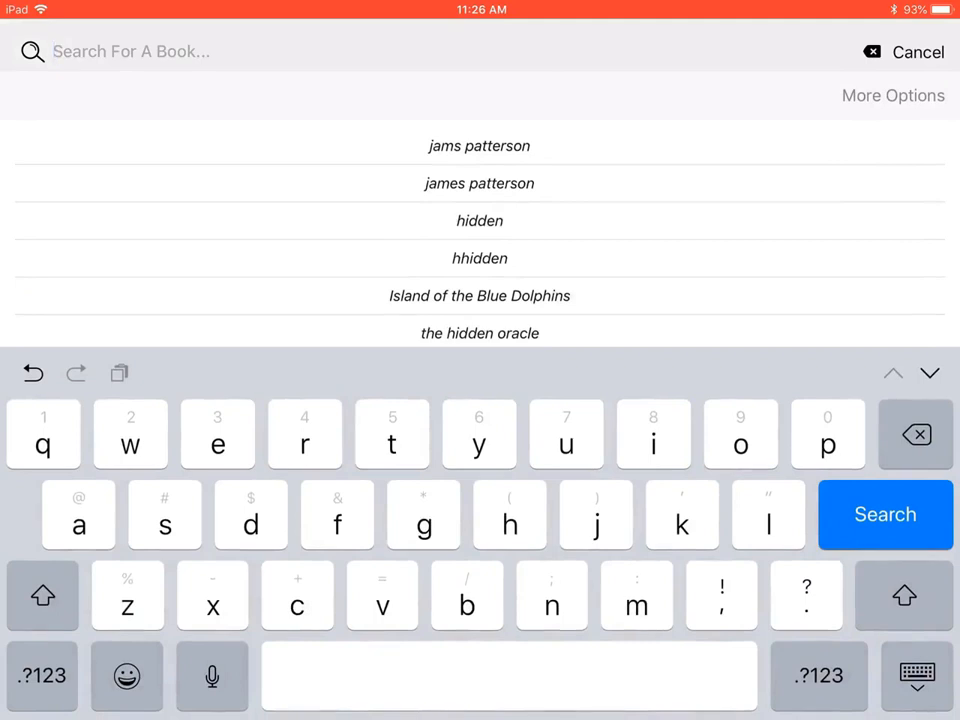
type("james")
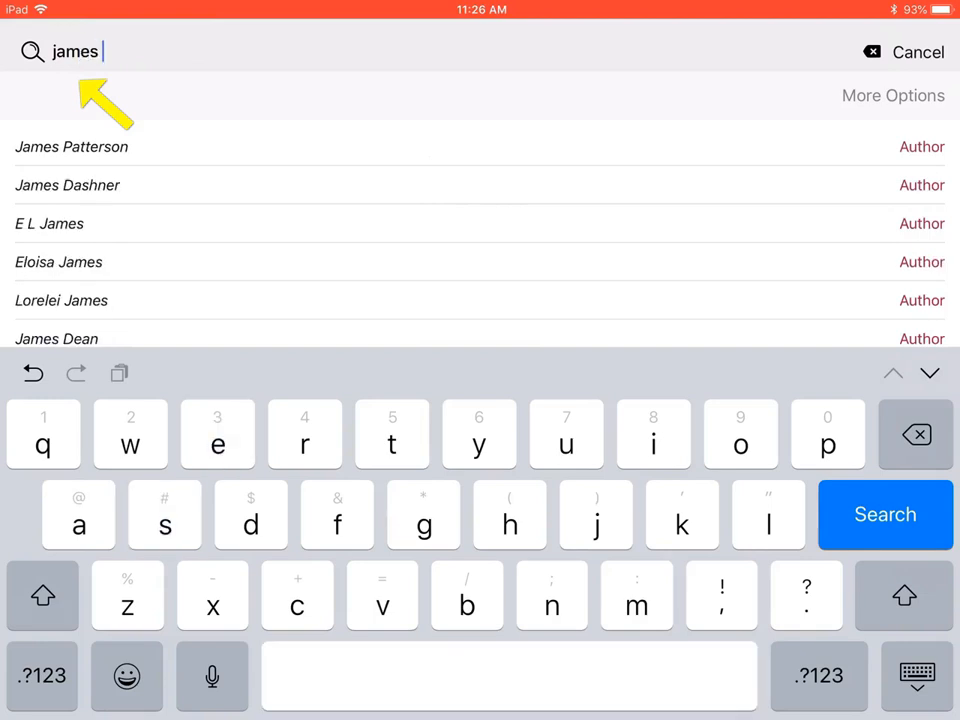
type("patte")
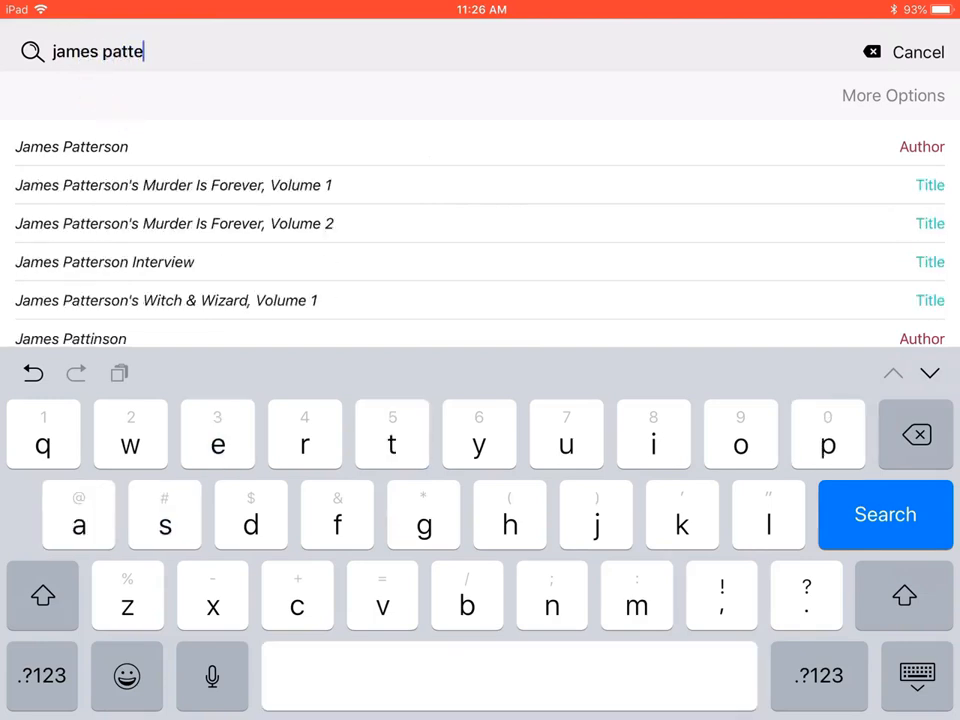
type("rson")
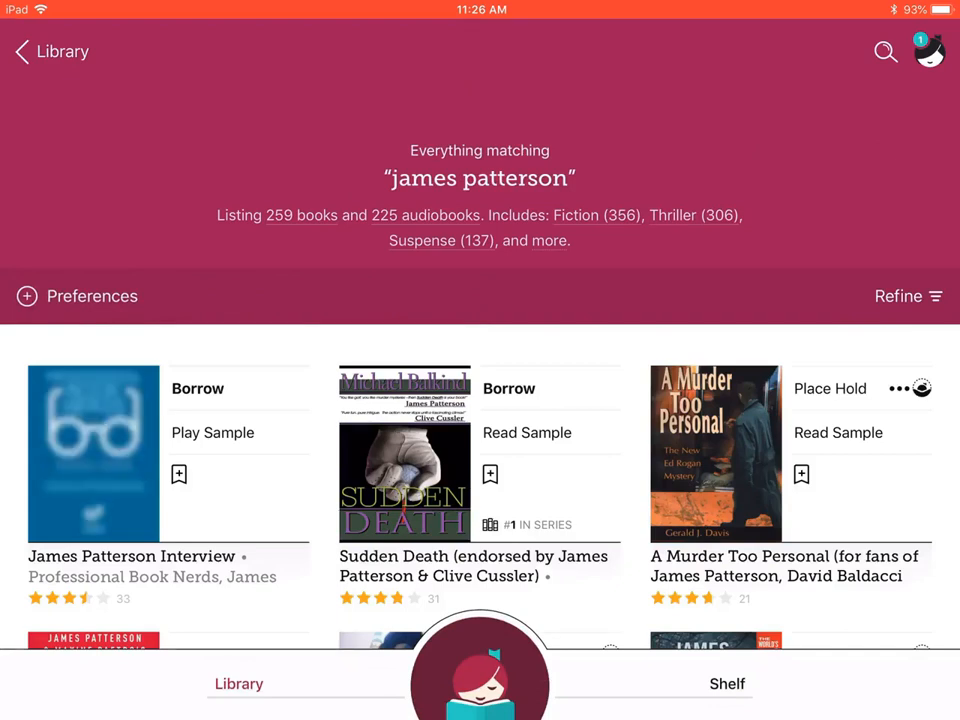
scroll("down", 3)
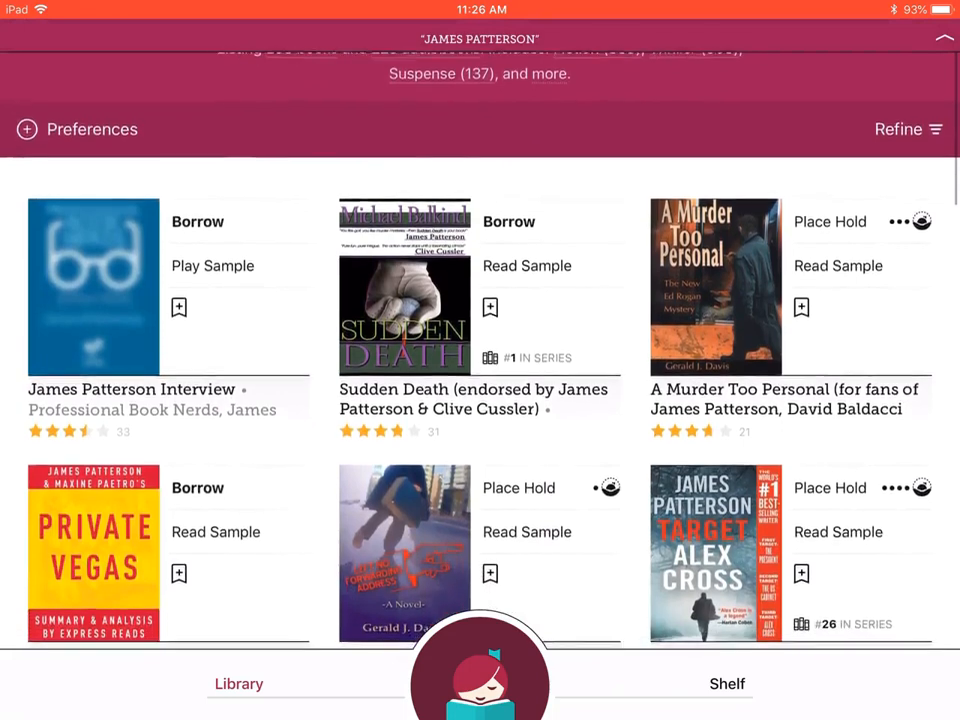
scroll("down", 3)
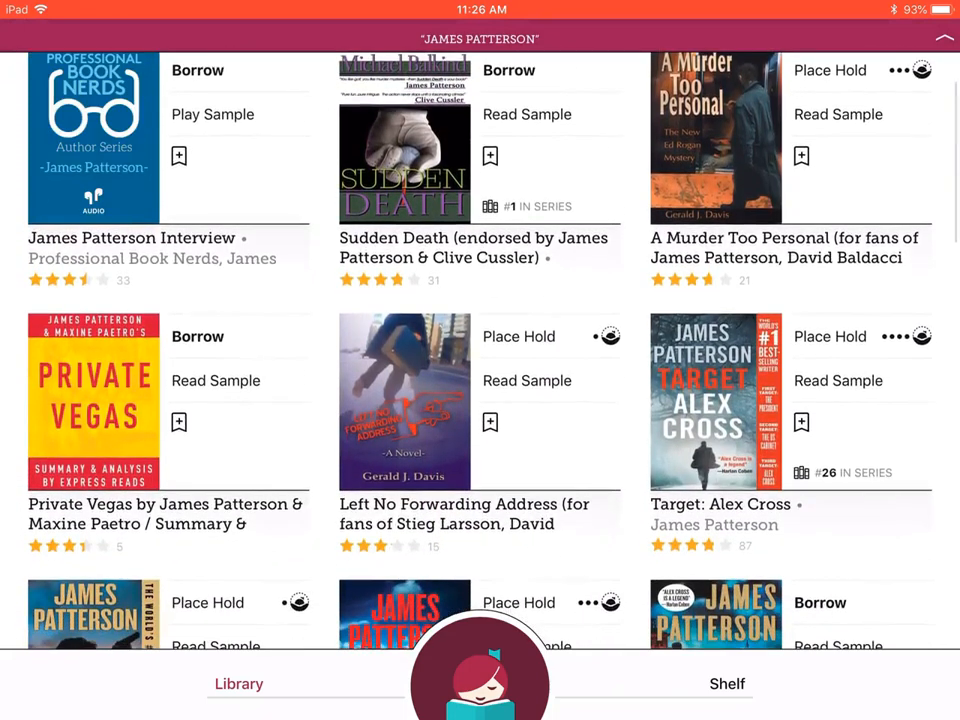
scroll("down", 3)
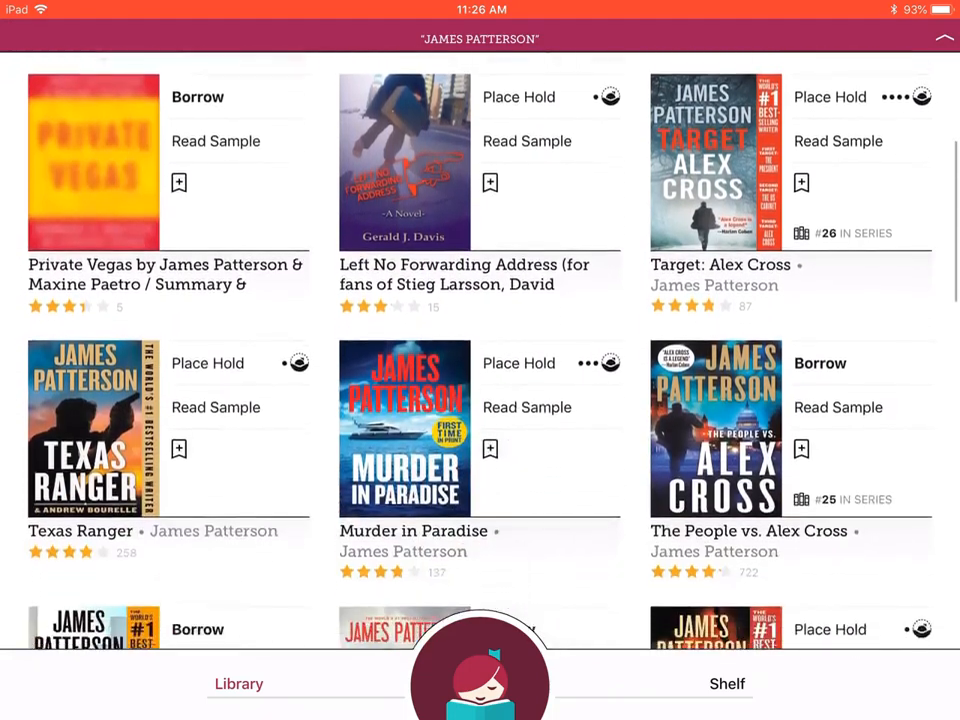
scroll("down", 3)
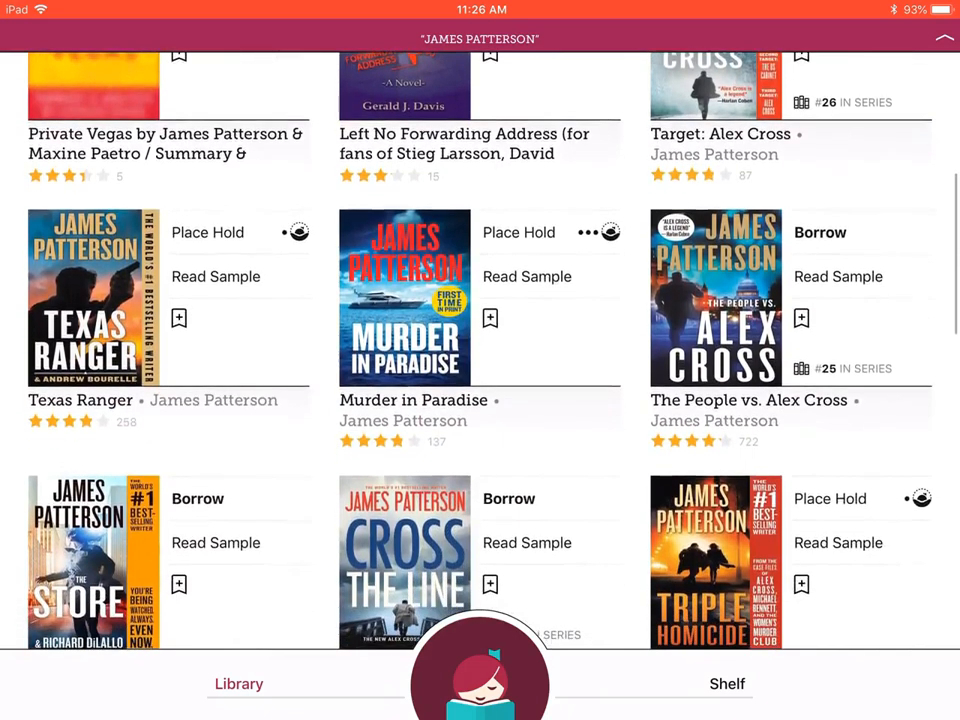
scroll("down", 3)
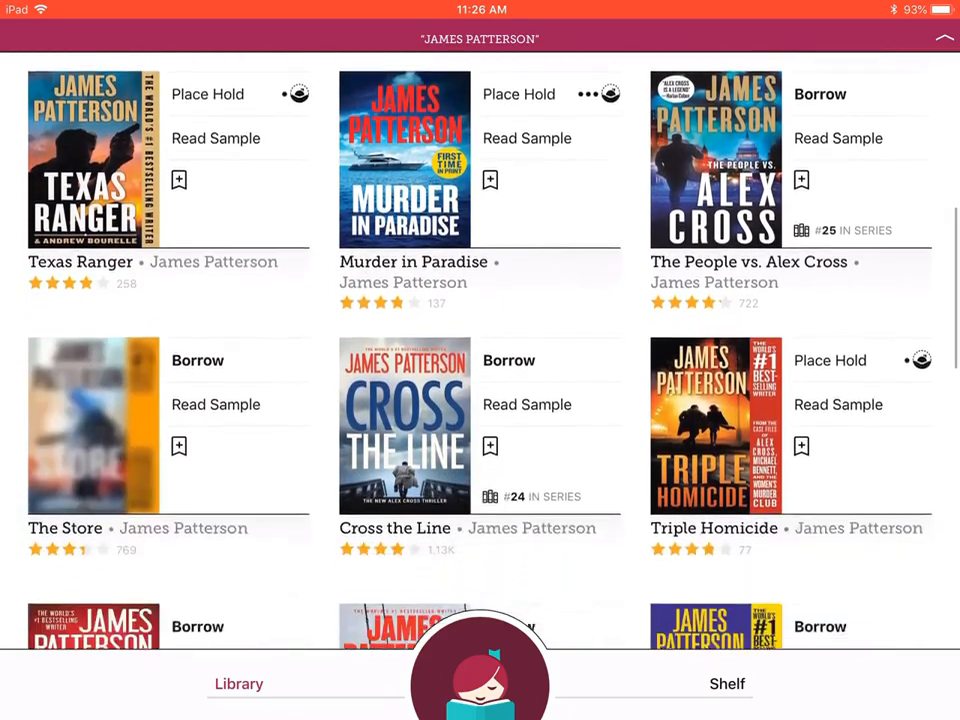
scroll("down", 3)
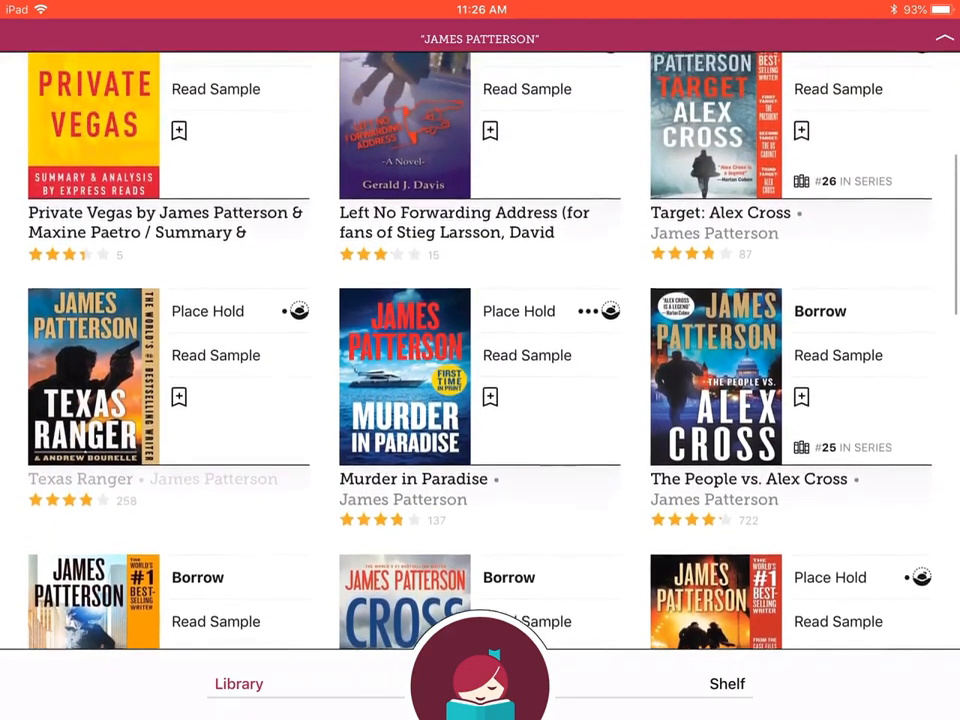
scroll("down", 3)
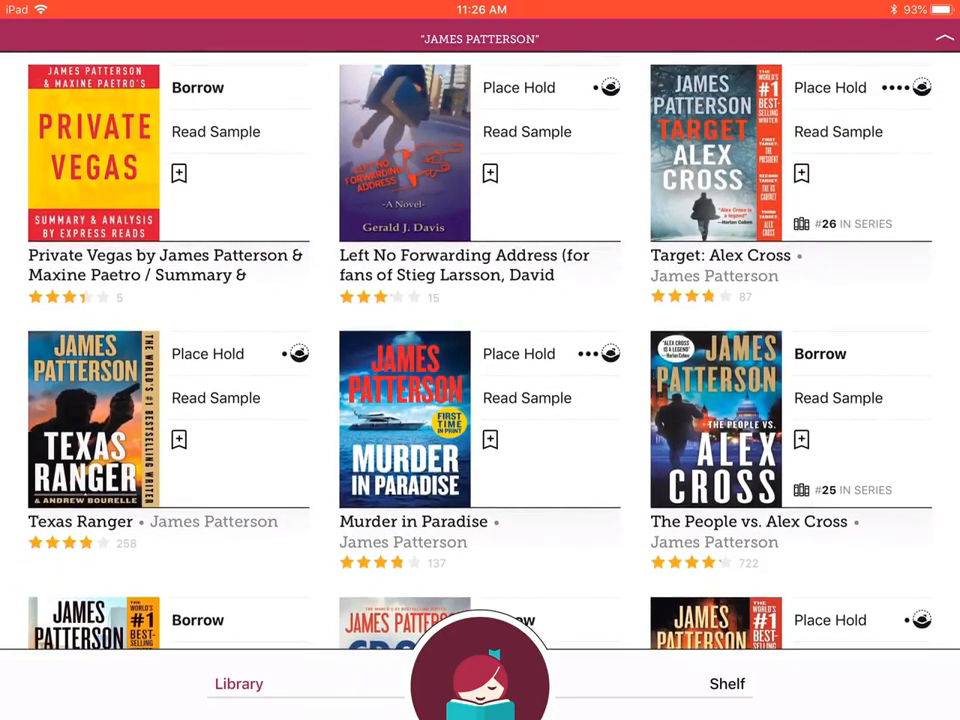
scroll("down", 3)
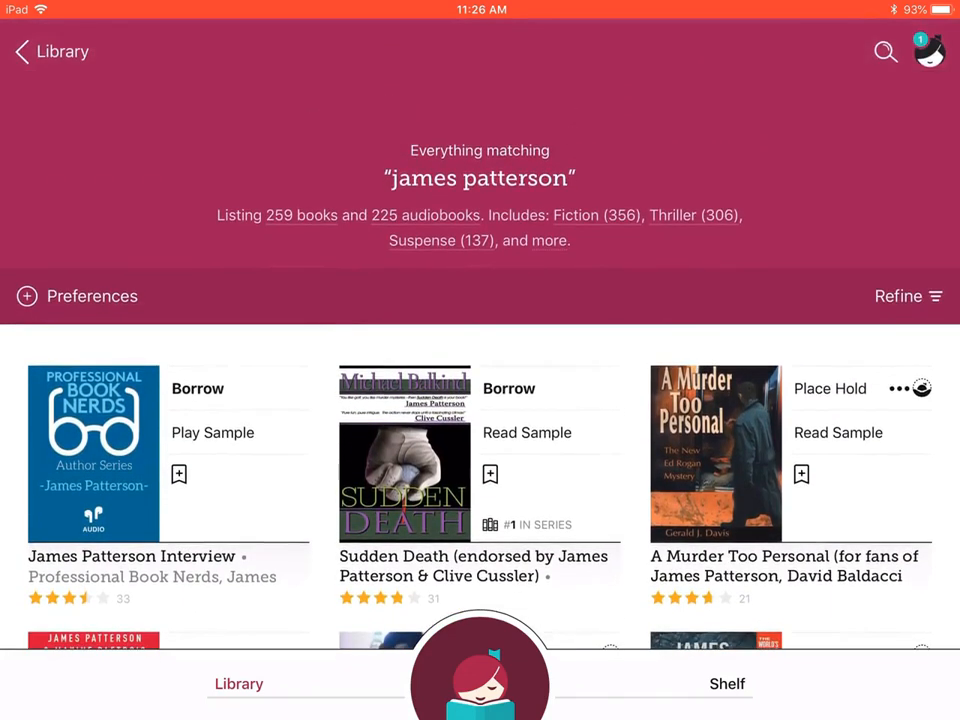
Refine the James Patterson results with Availability set to Available Now.
left_click(902, 296)
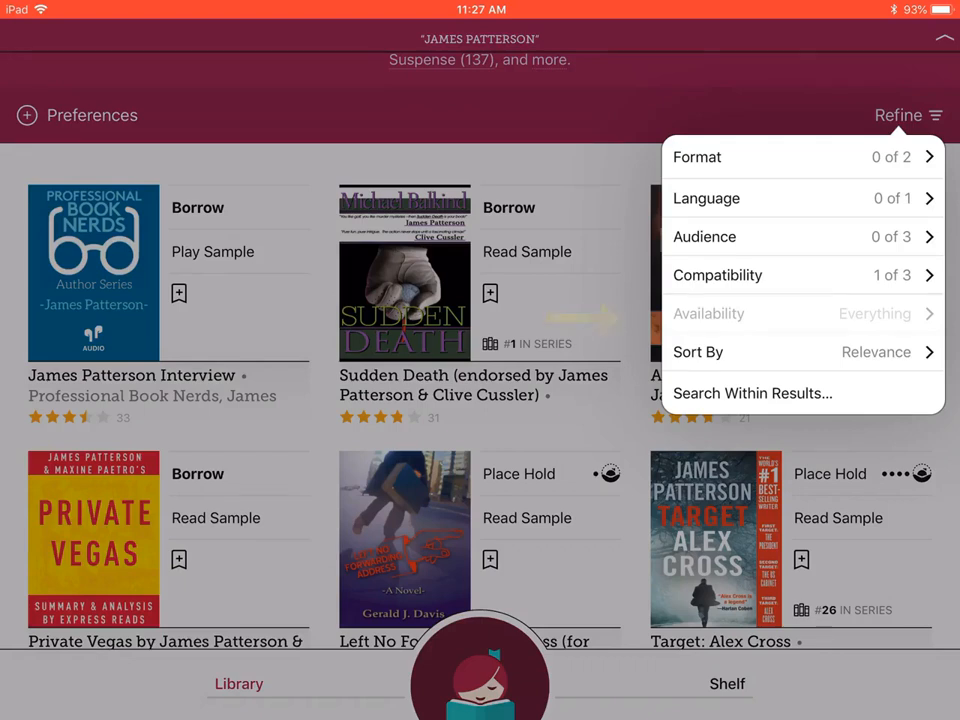
left_click(708, 312)
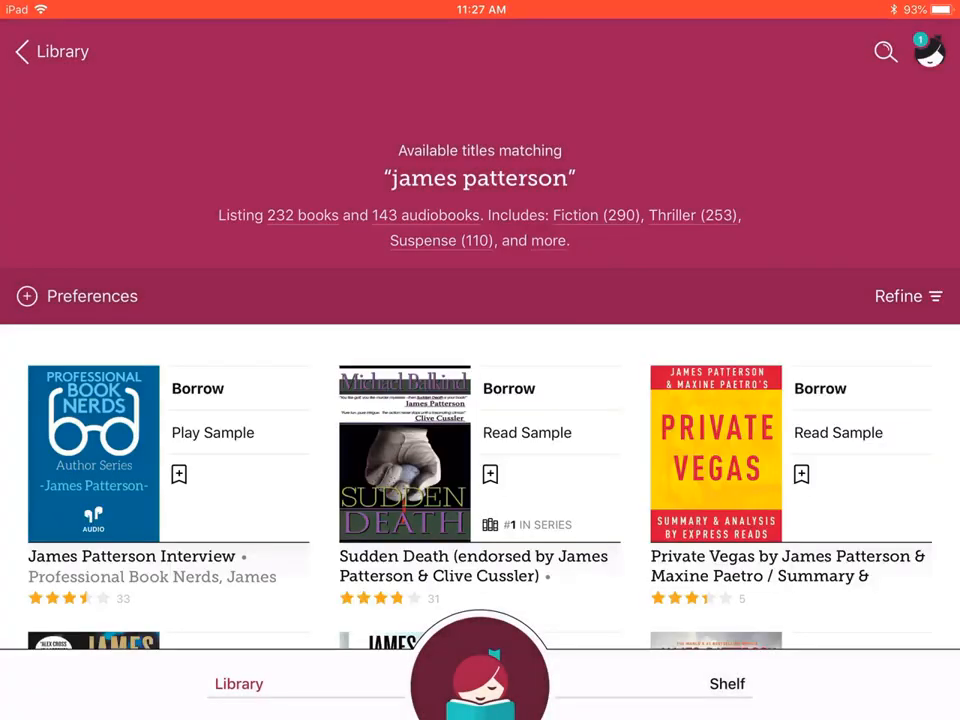
Find The Store in the results and confirm a 21-day loan of it.
scroll("down", 3)
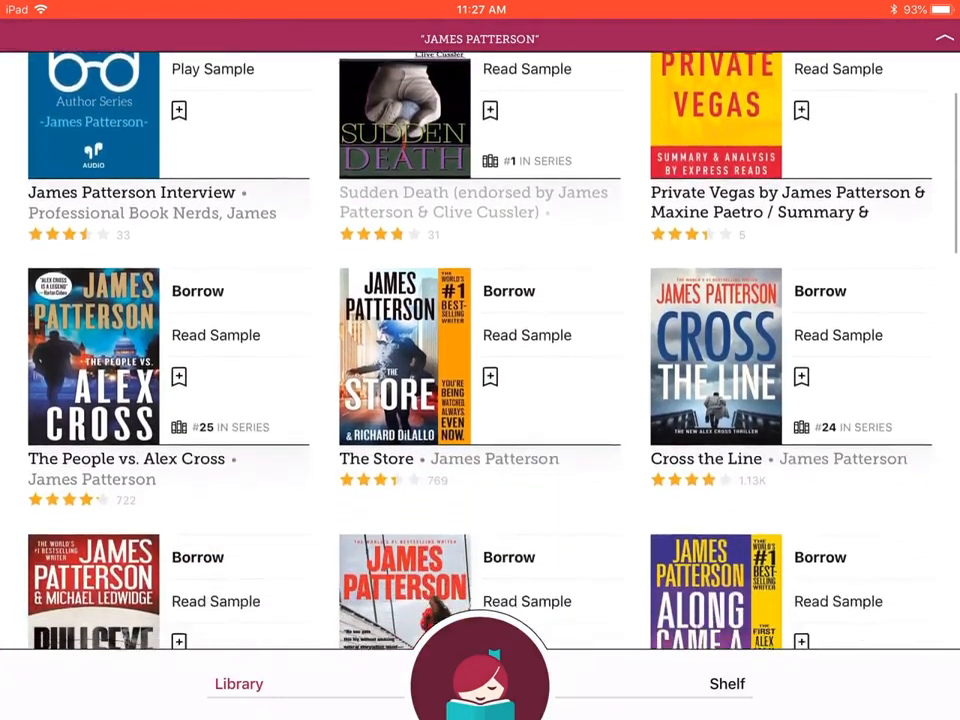
scroll("down", 3)
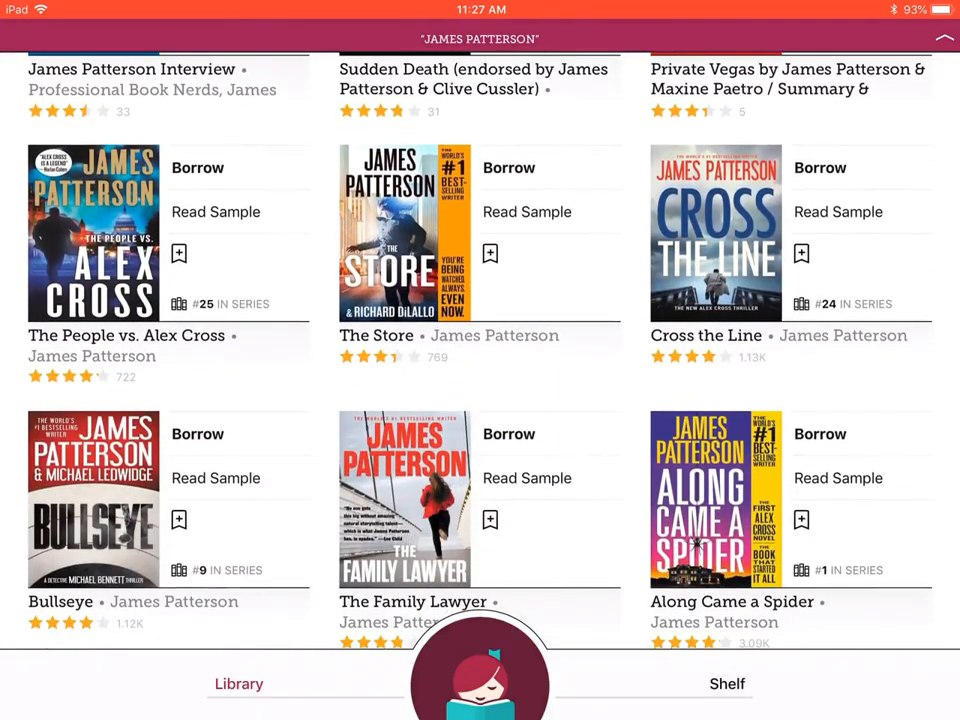
left_click(394, 240)
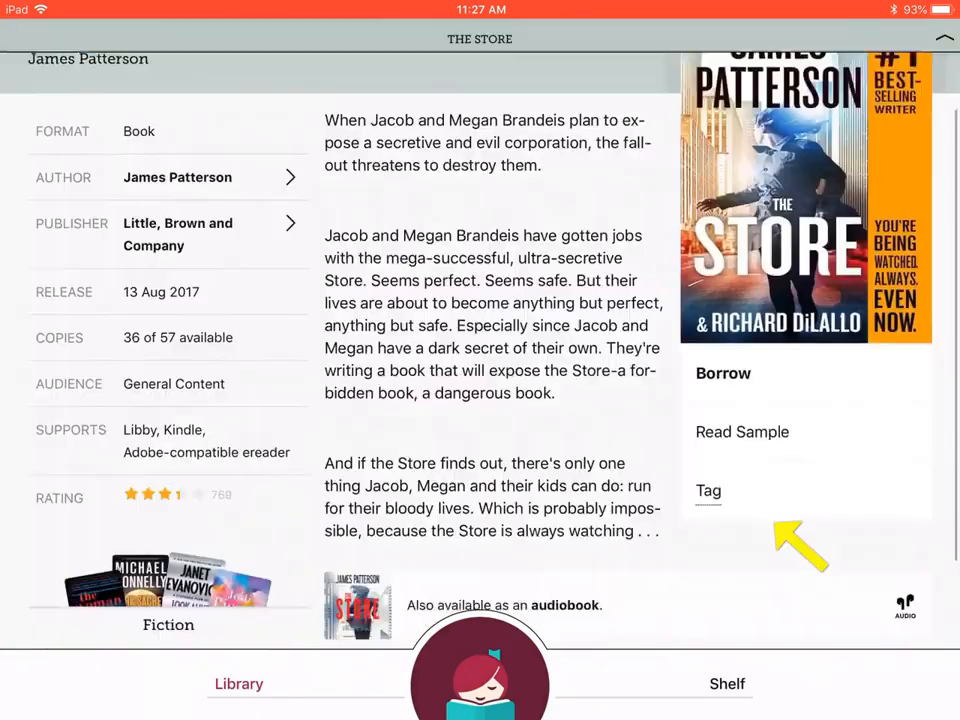
scroll("down", 3)
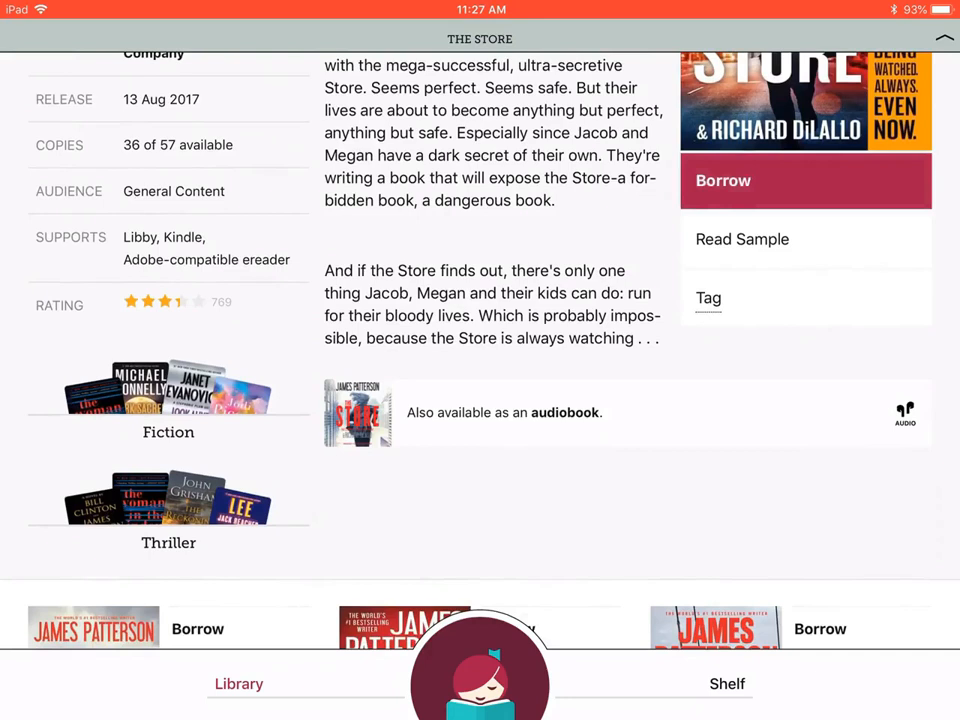
left_click(722, 180)
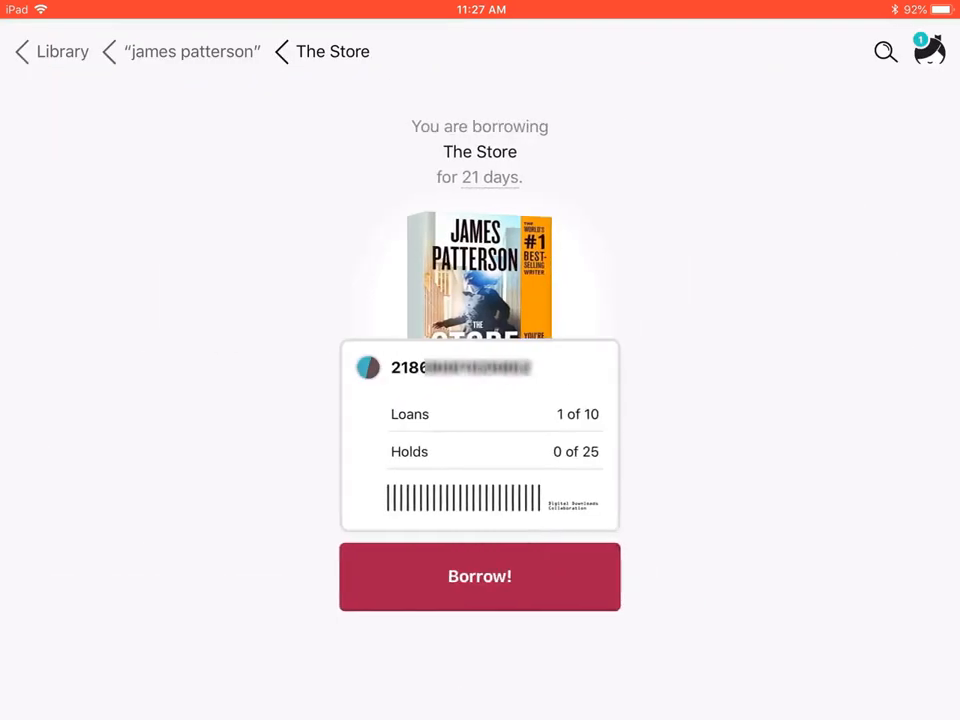
left_click(480, 576)
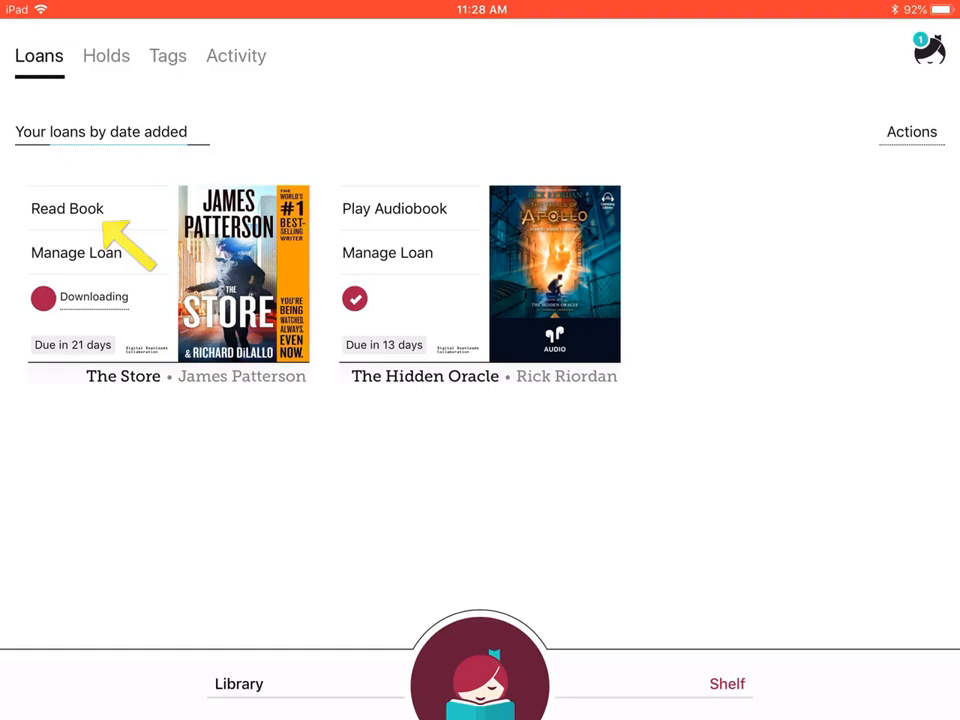
From the Shelf, read The Store and move past the cover to chapter One.
left_click(72, 252)
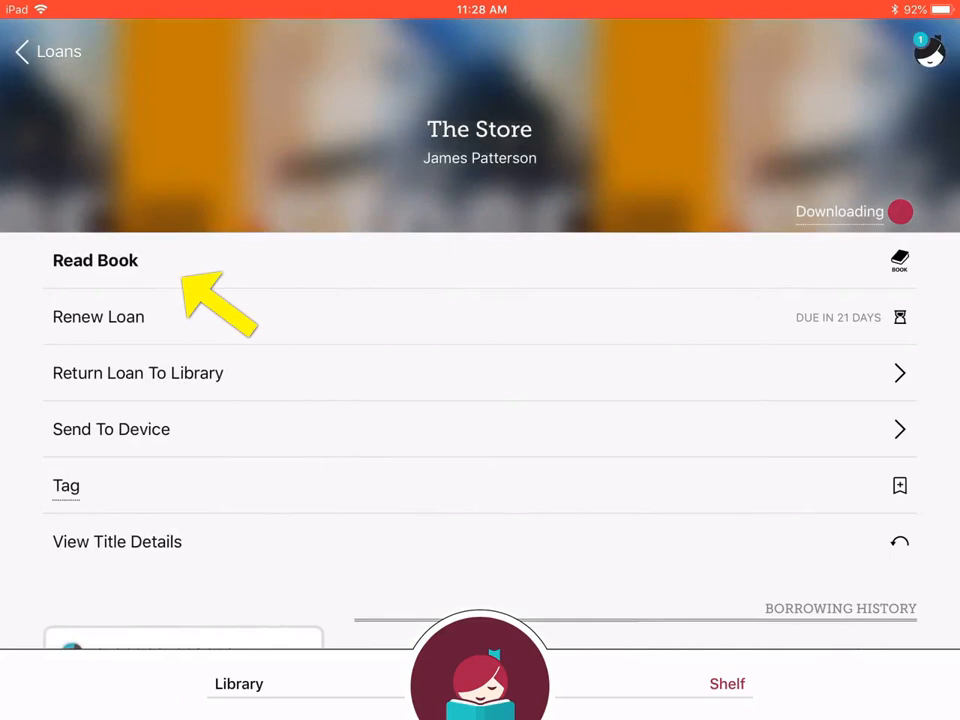
left_click(96, 260)
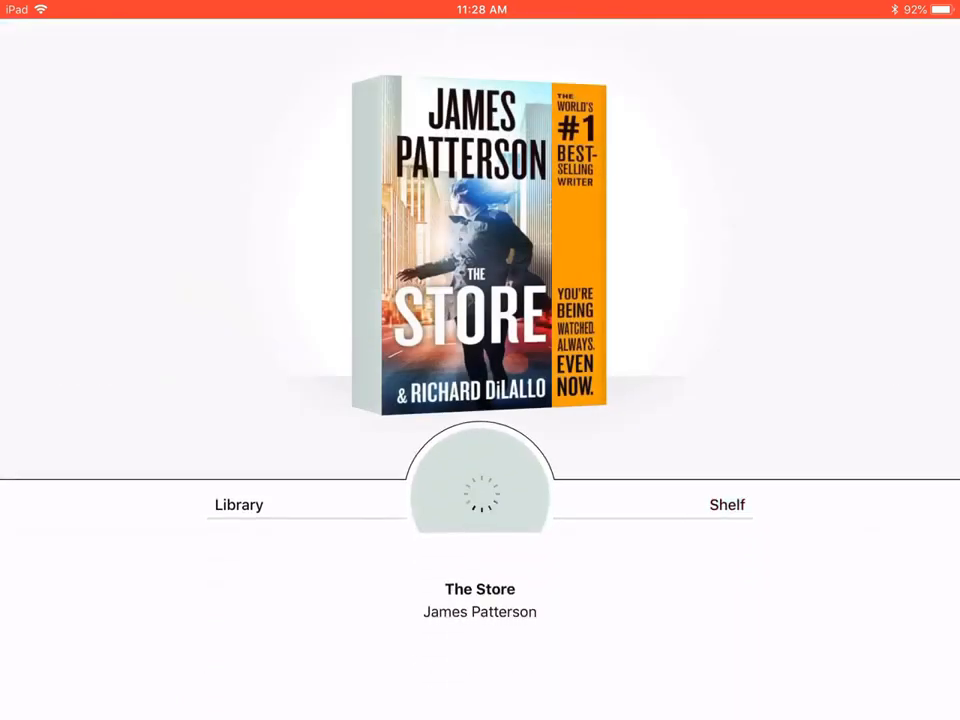
left_click(480, 250)
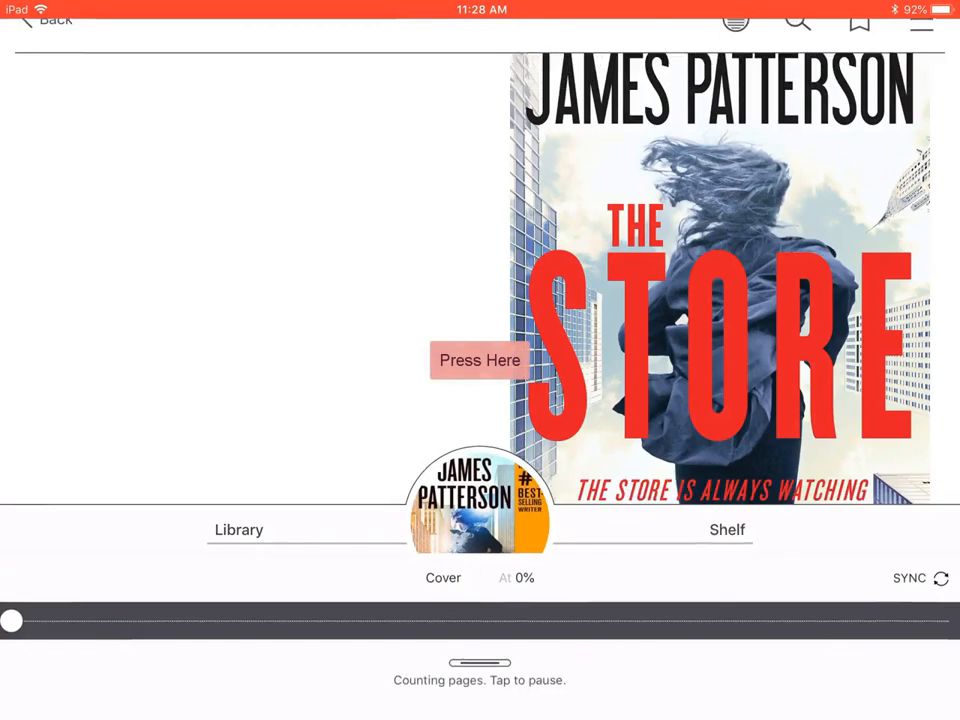
left_click(480, 360)
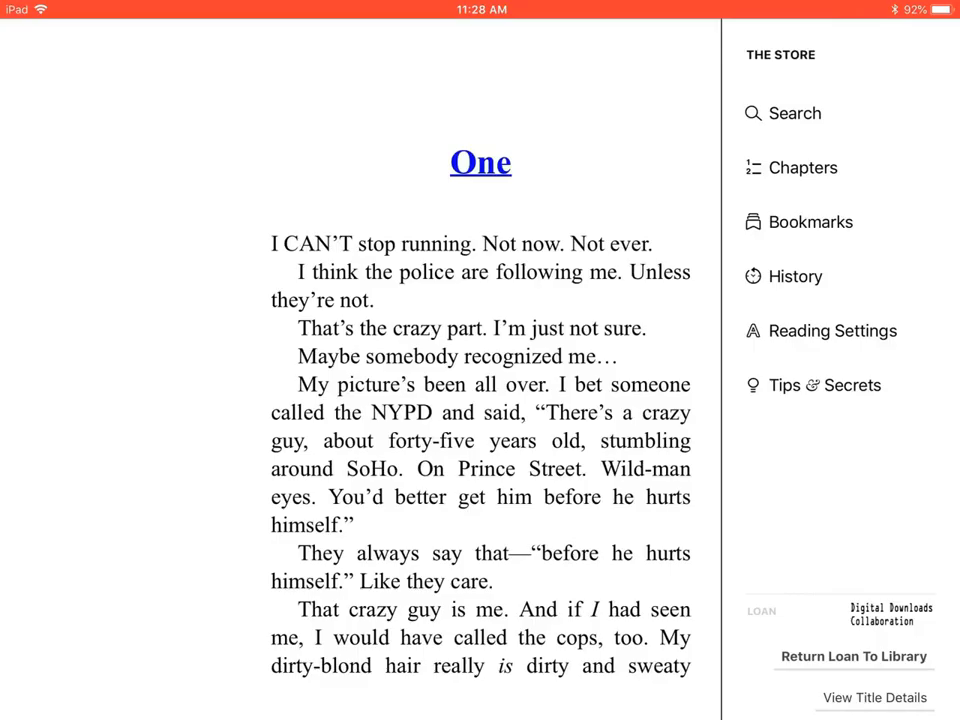